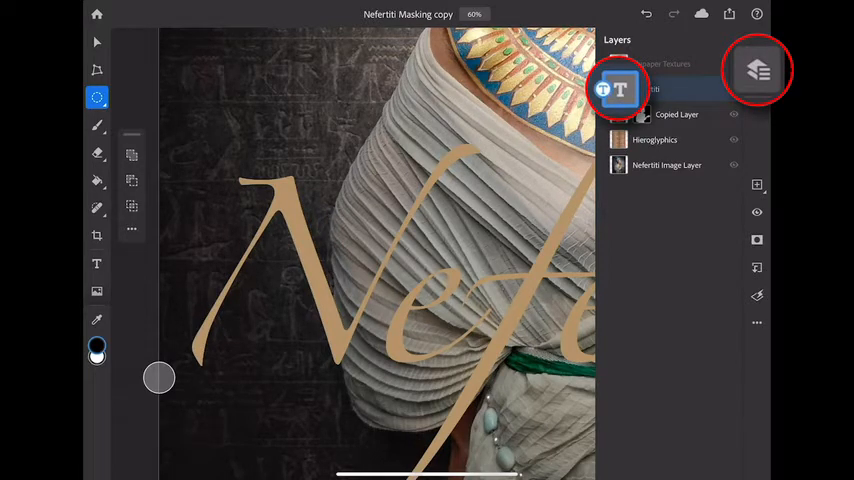
- Select the Nefertiti text layer and bring up its Layer actions list
click(660, 88)
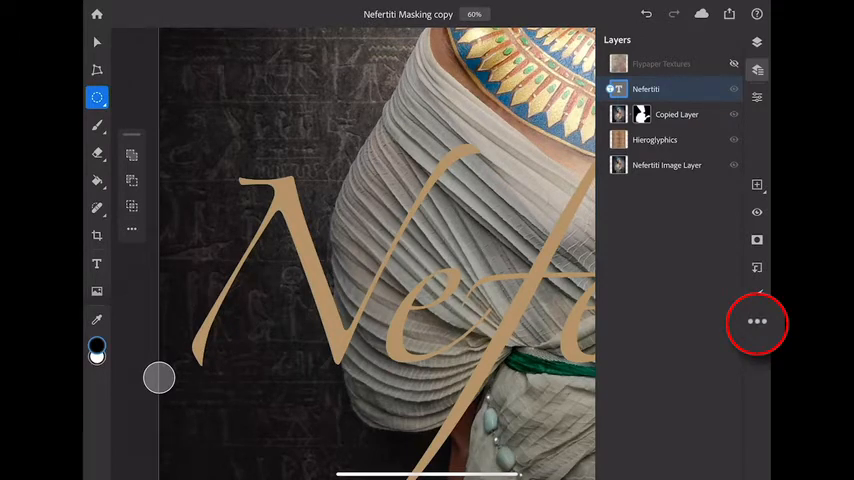
click(756, 322)
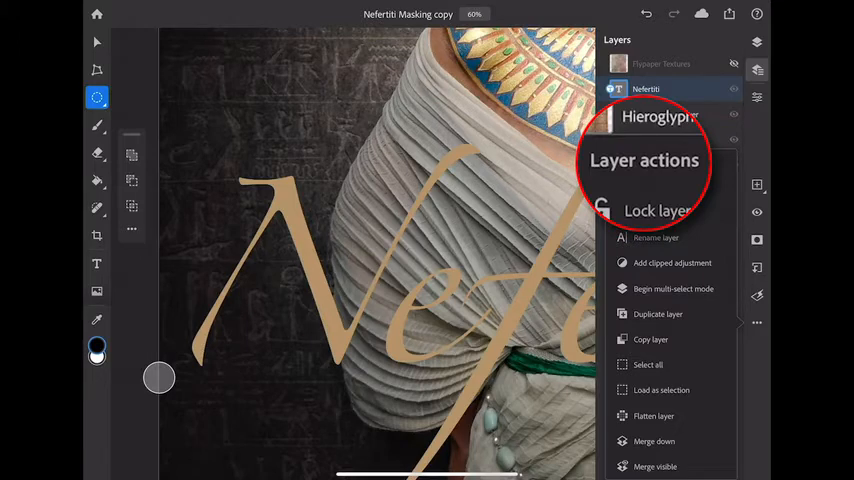
click(658, 314)
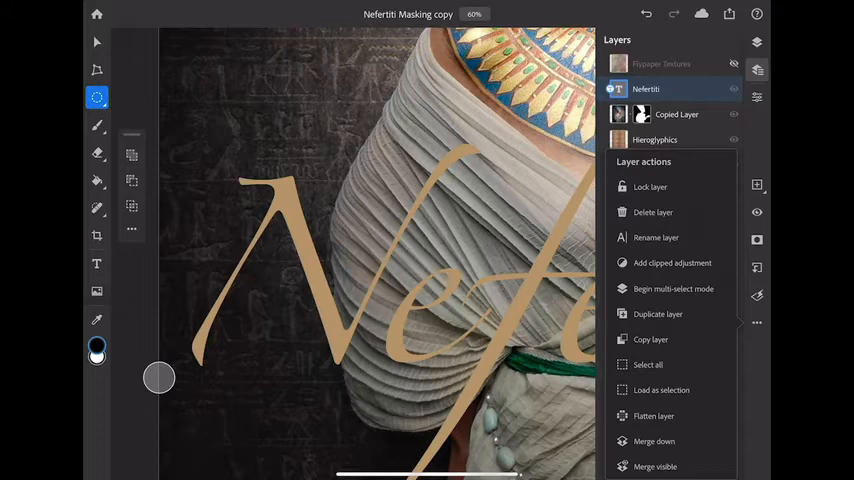
- Load the Nefertiti lettering outline as an active selection
click(660, 390)
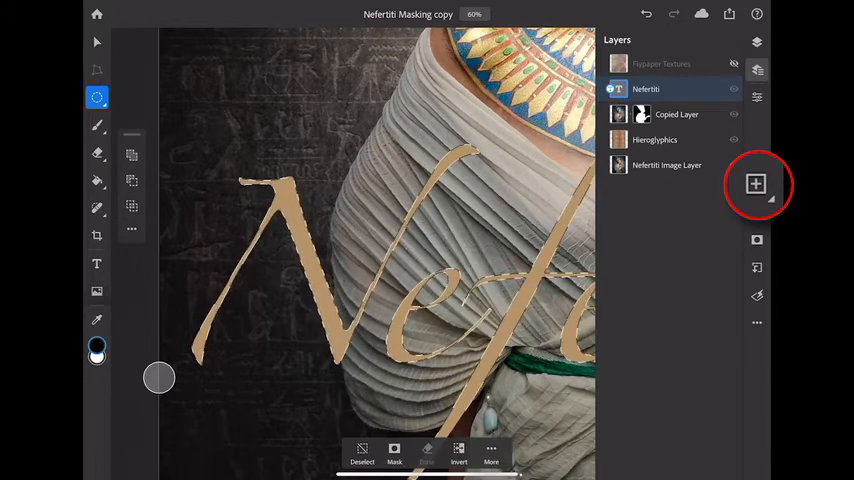
- Add a new empty layer and fill the lettering selection on it with black using the Paint Bucket
click(756, 184)
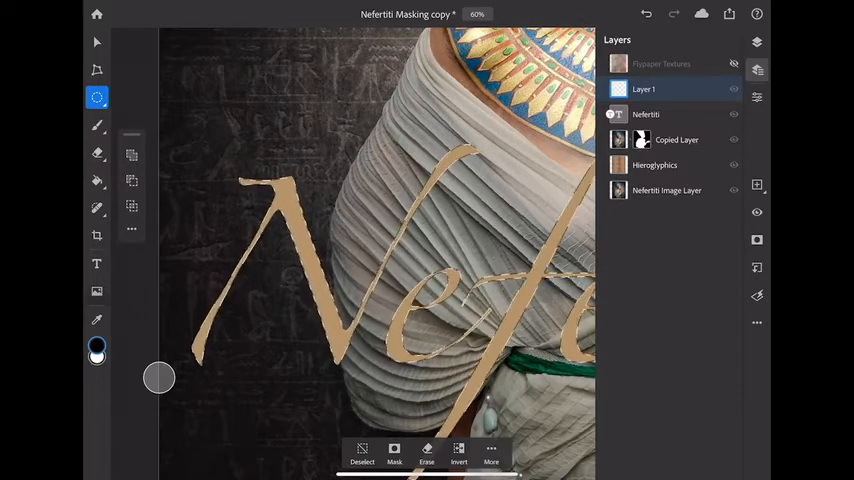
click(96, 180)
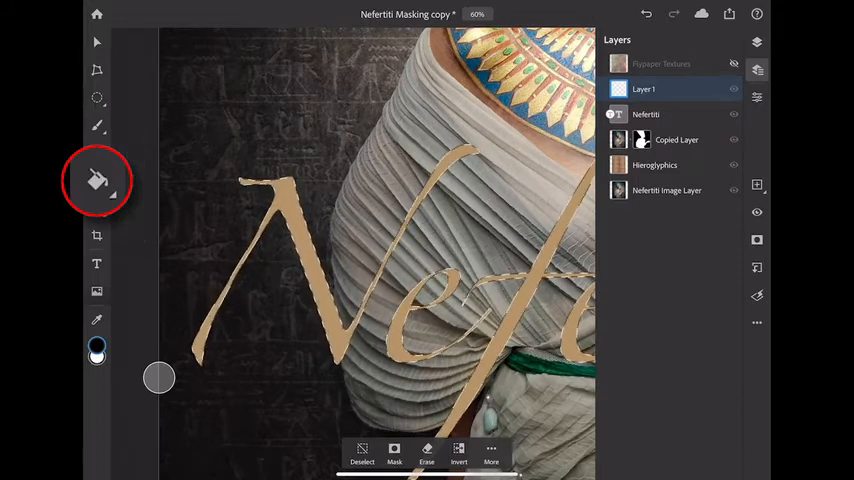
click(96, 180)
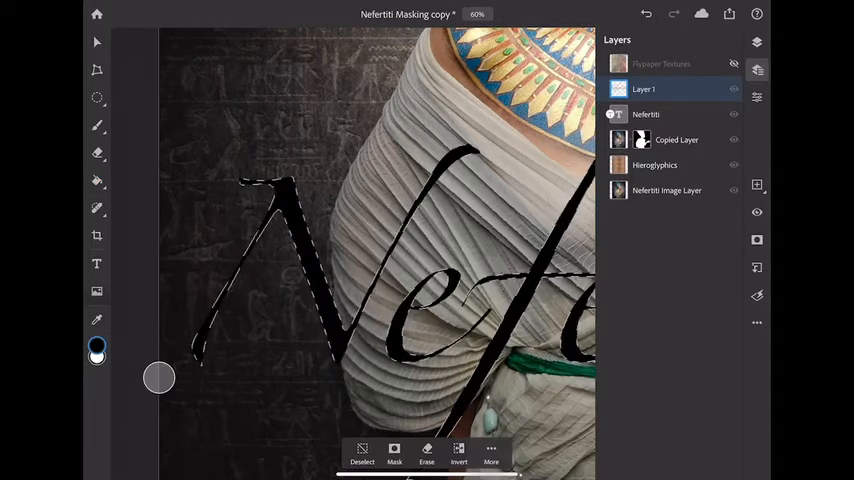
click(96, 180)
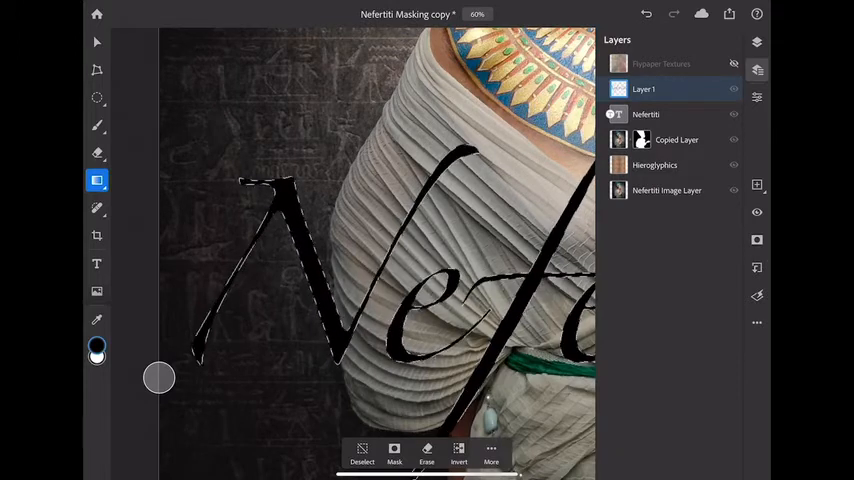
- Deselect the lettering and place the black-filled Layer 1 beneath the Nefertiti text
click(458, 452)
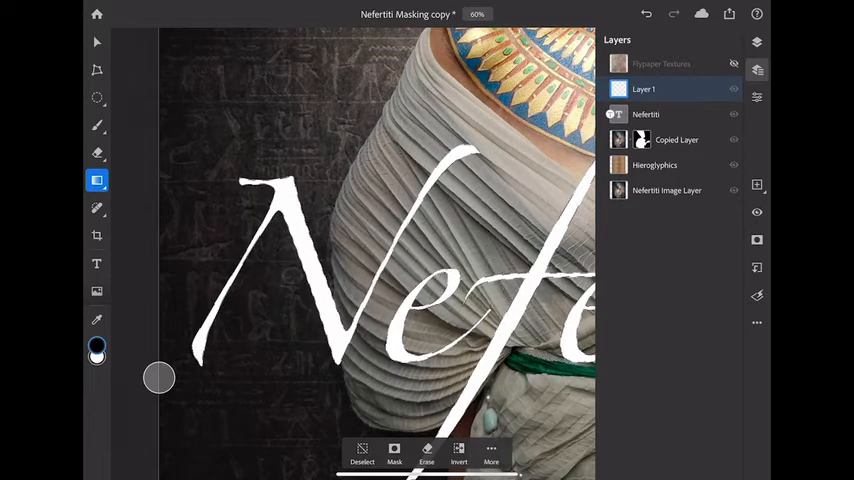
click(458, 448)
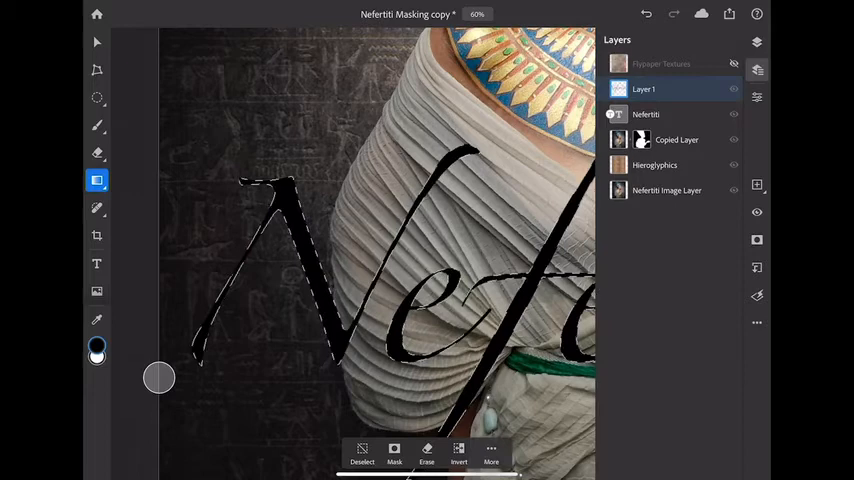
click(362, 448)
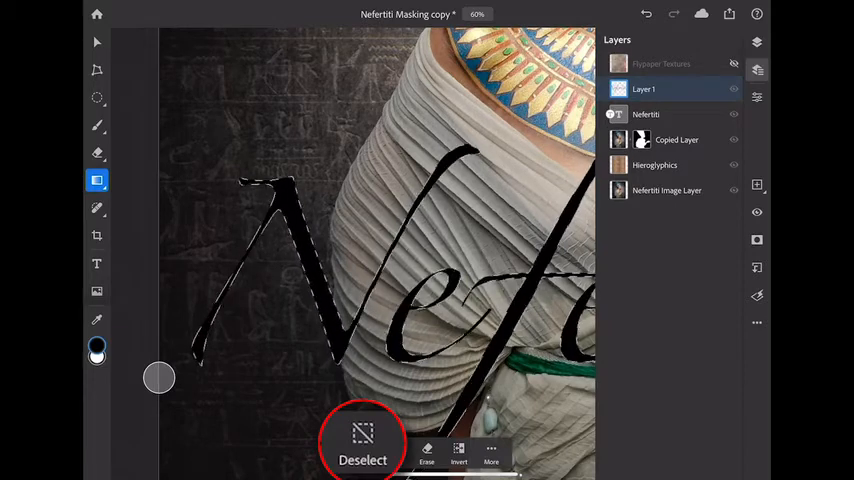
click(362, 440)
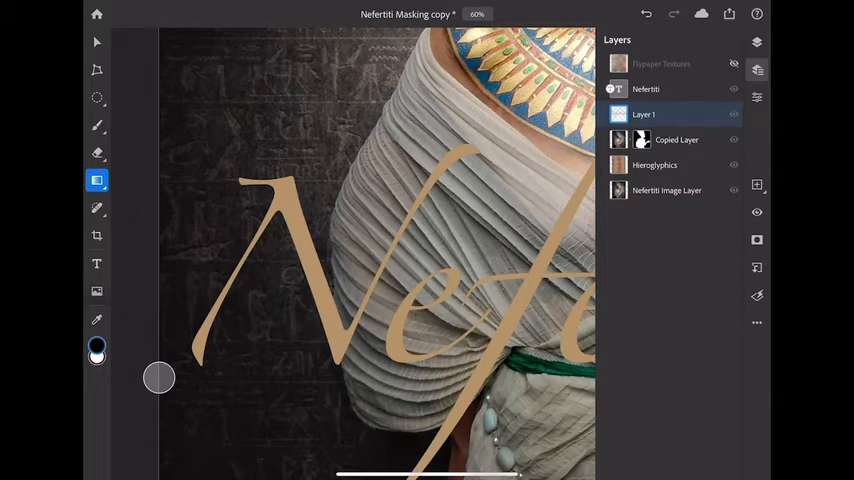
- With the Move tool, nudge Layer 1 down and right so it reads as a drop shadow
click(96, 42)
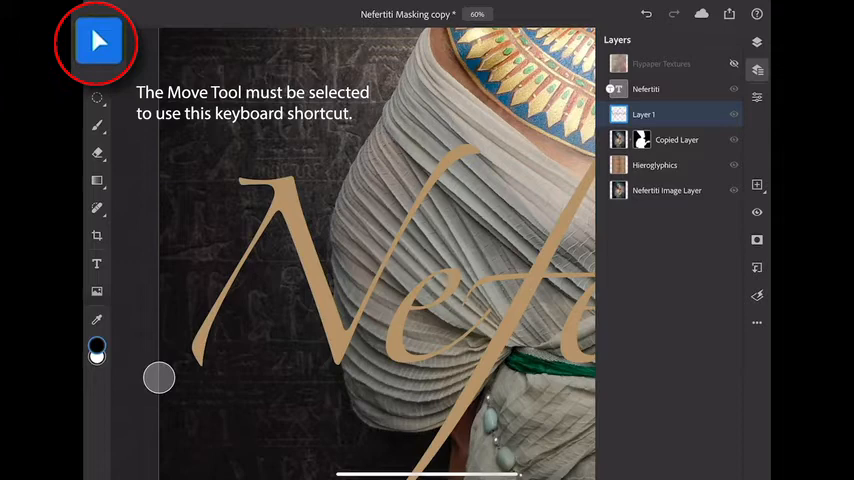
click(96, 42)
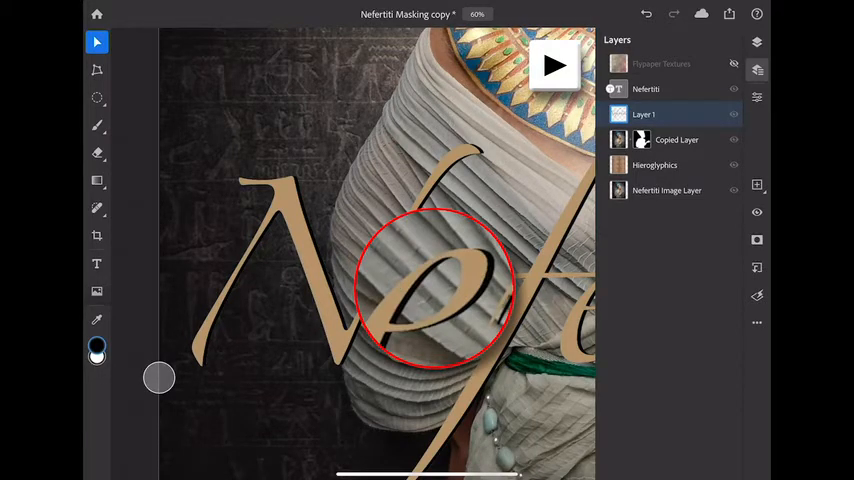
key(shift)
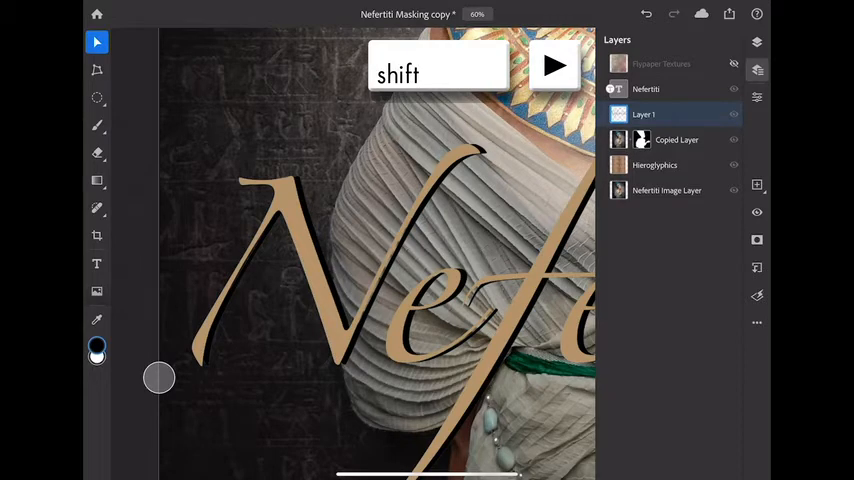
click(554, 66)
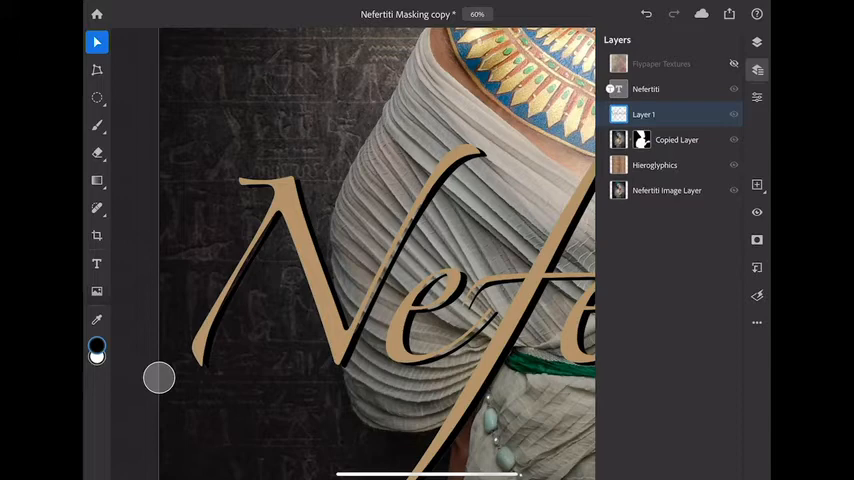
- Apply a Gaussian blur to the shadow layer and raise the blur amount to about 44
click(756, 296)
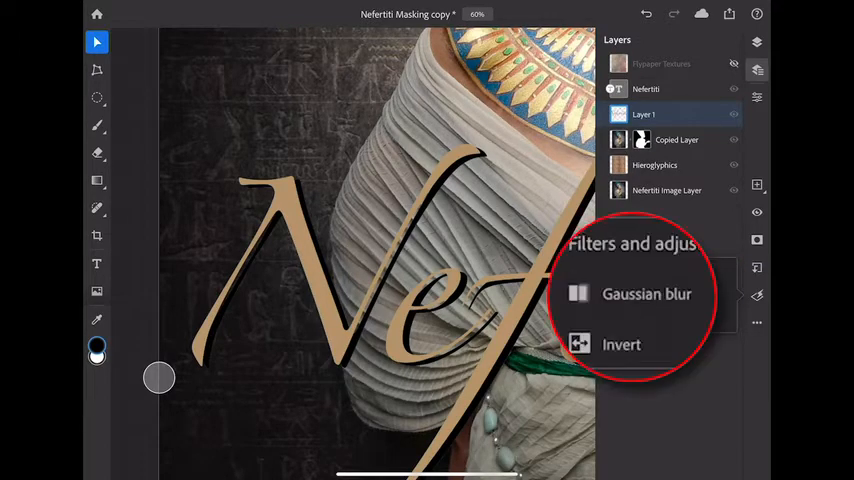
click(648, 292)
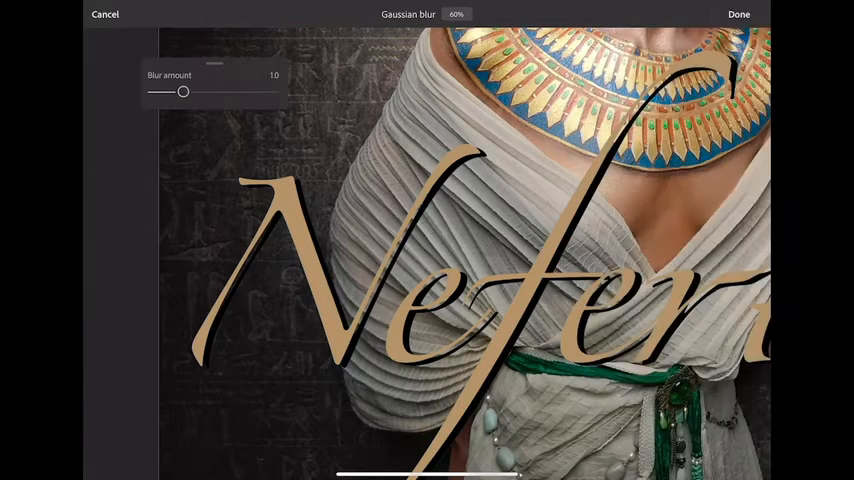
drag(184, 92, 220, 92)
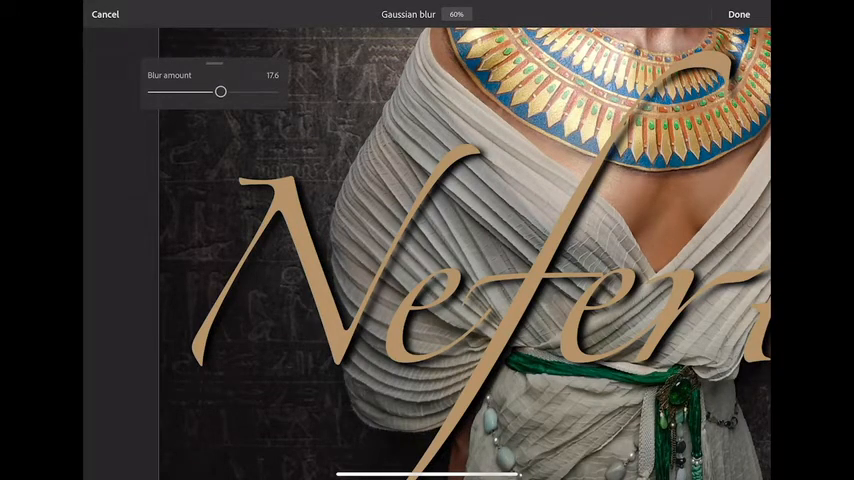
drag(220, 92, 212, 92)
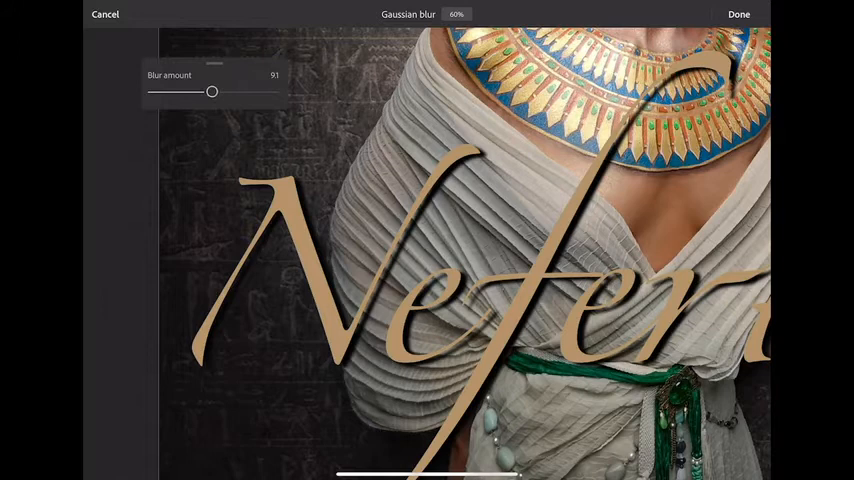
drag(212, 92, 224, 92)
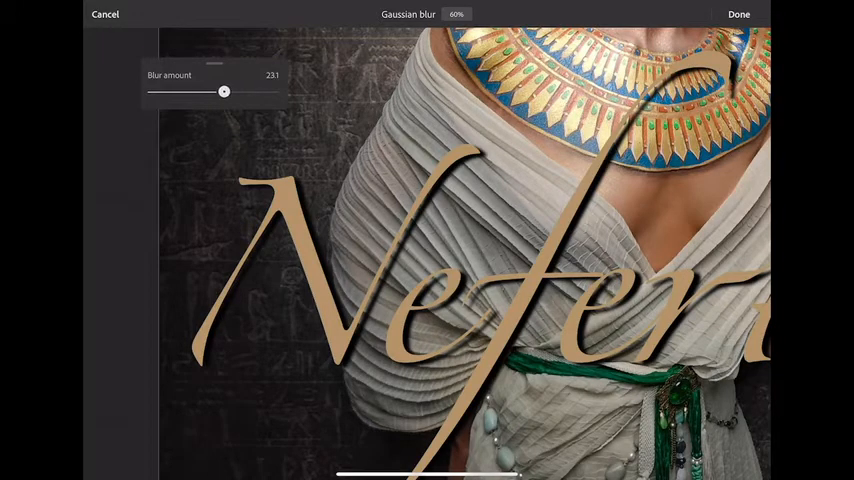
drag(224, 92, 234, 92)
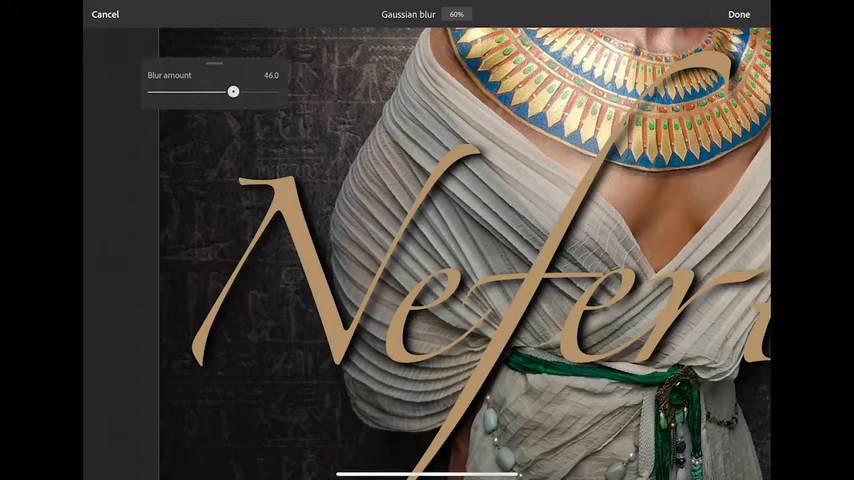
drag(234, 92, 224, 92)
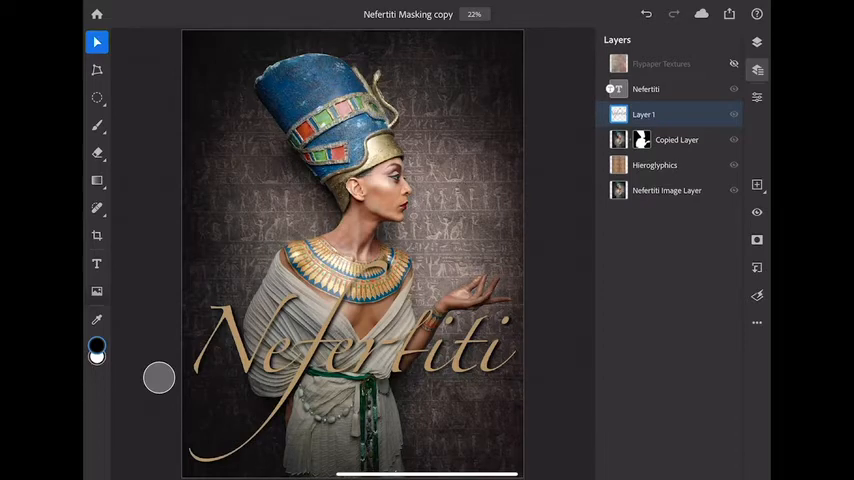
- Select the Flypaper Textures layer and toggle its visibility, leaving the texture shown over the poster
click(660, 64)
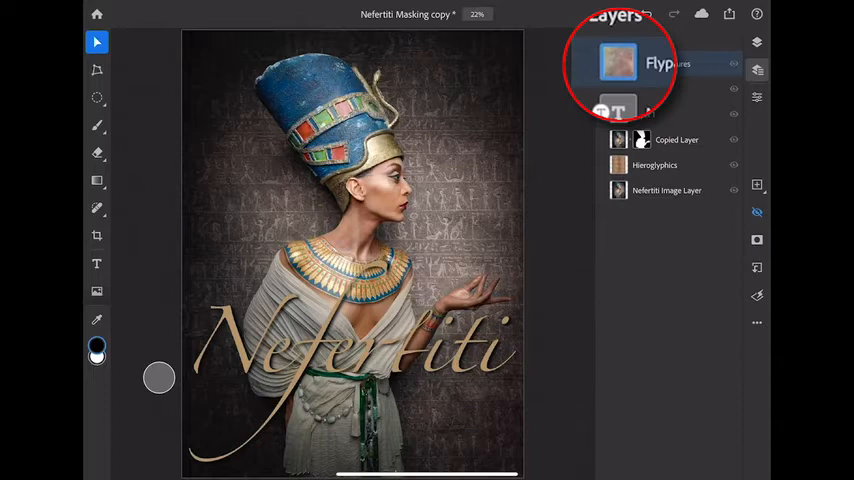
click(756, 212)
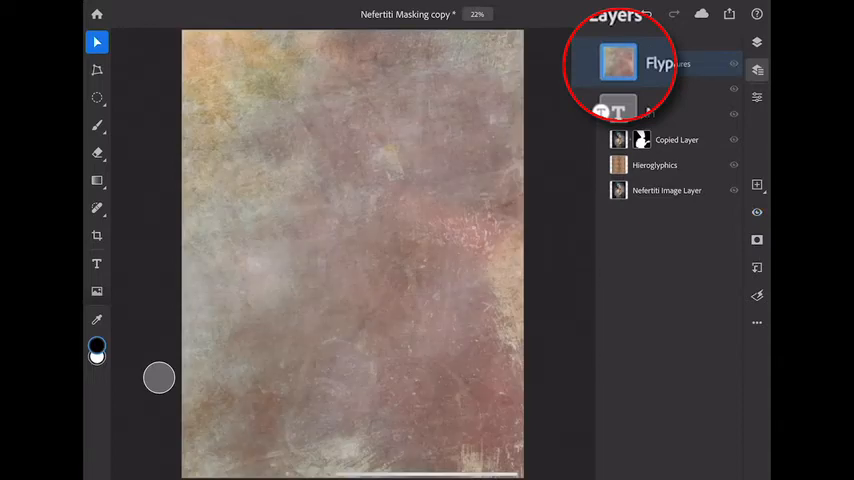
click(732, 64)
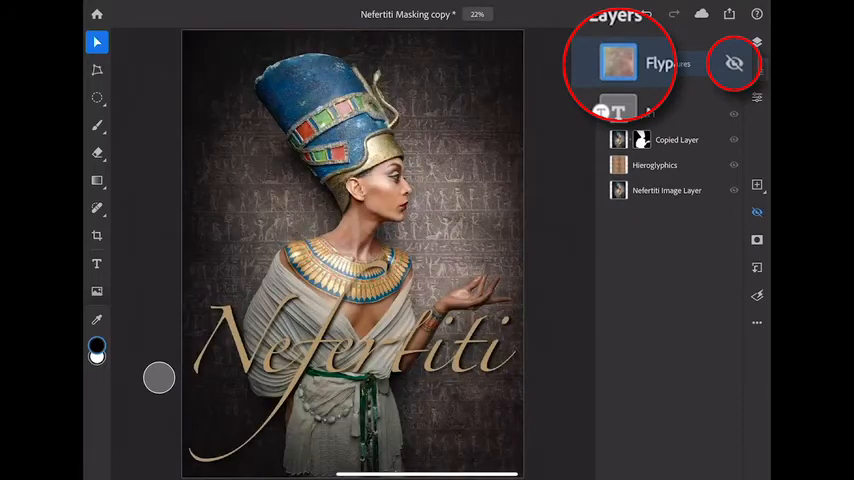
click(734, 64)
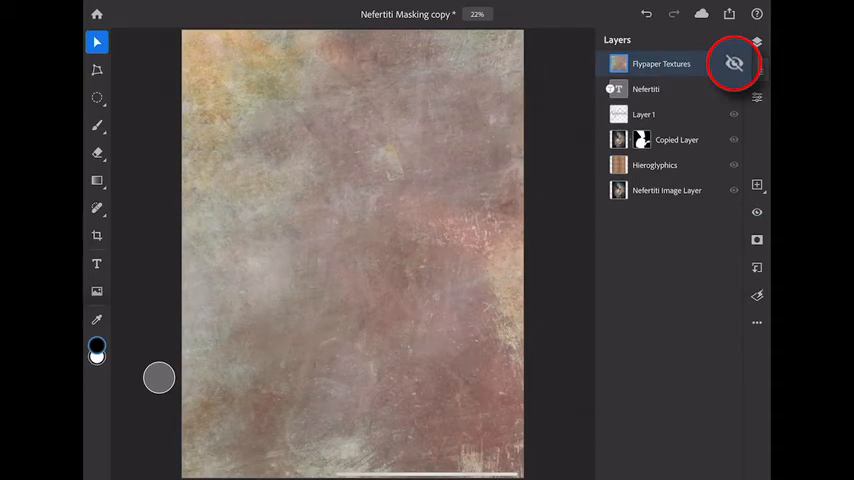
click(732, 64)
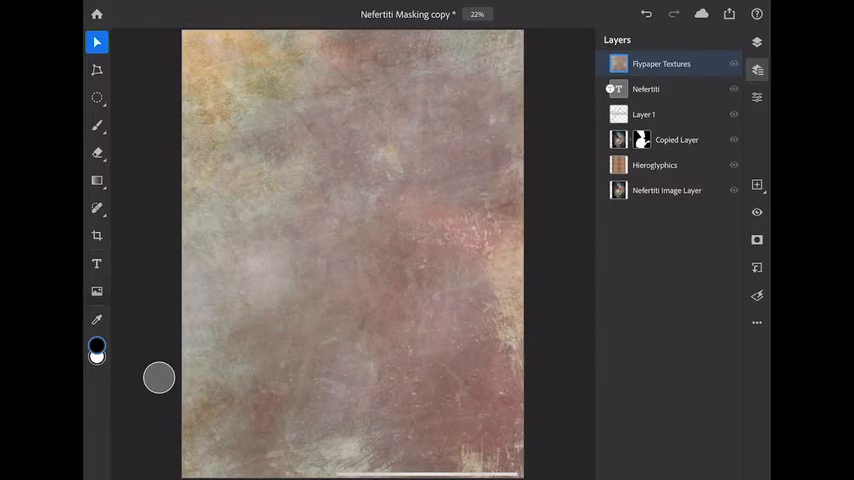
- In Layer Properties, preview Multiply on the texture, then set its blend mode to Dissolve
click(756, 96)
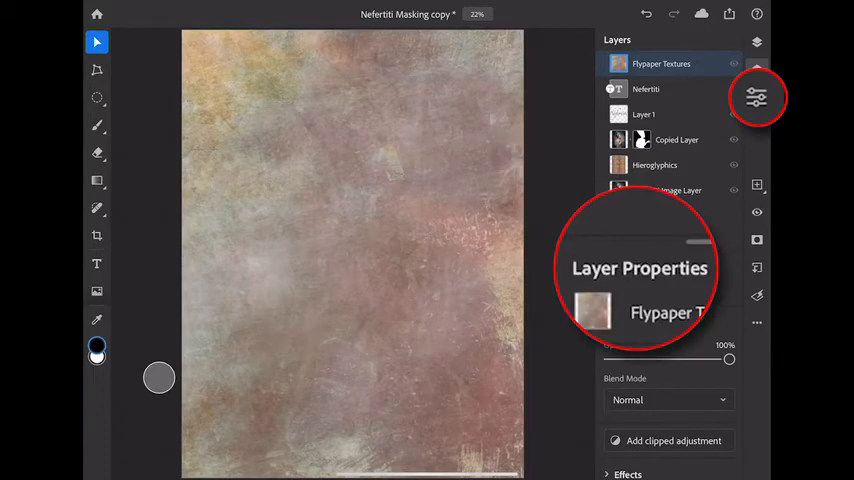
click(756, 96)
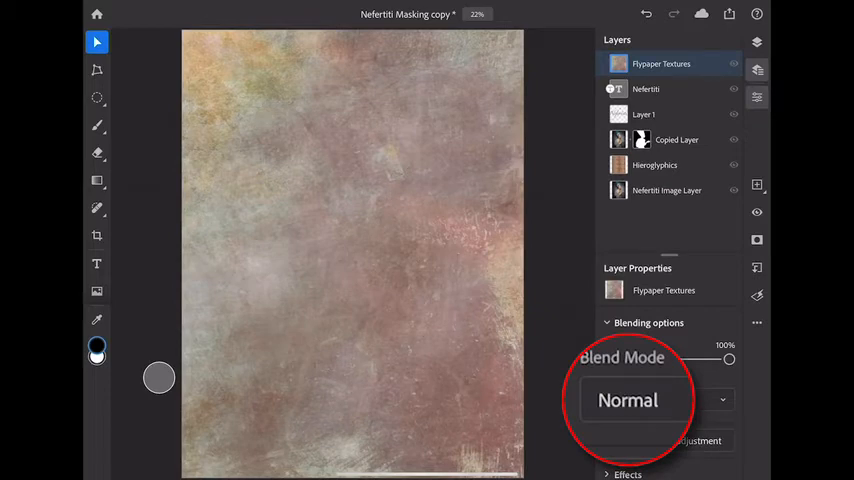
click(668, 400)
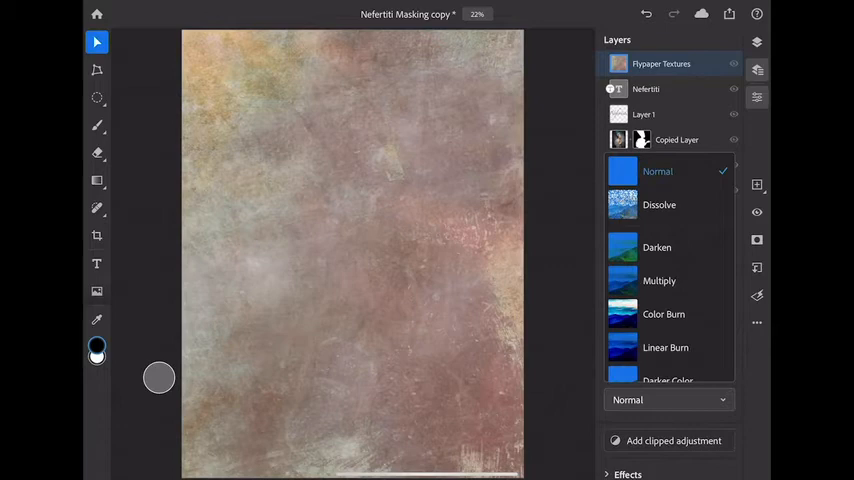
click(660, 280)
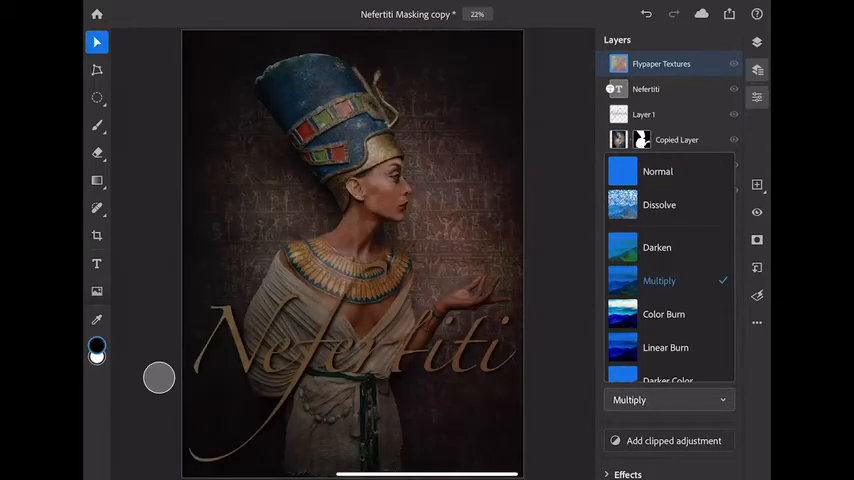
click(660, 204)
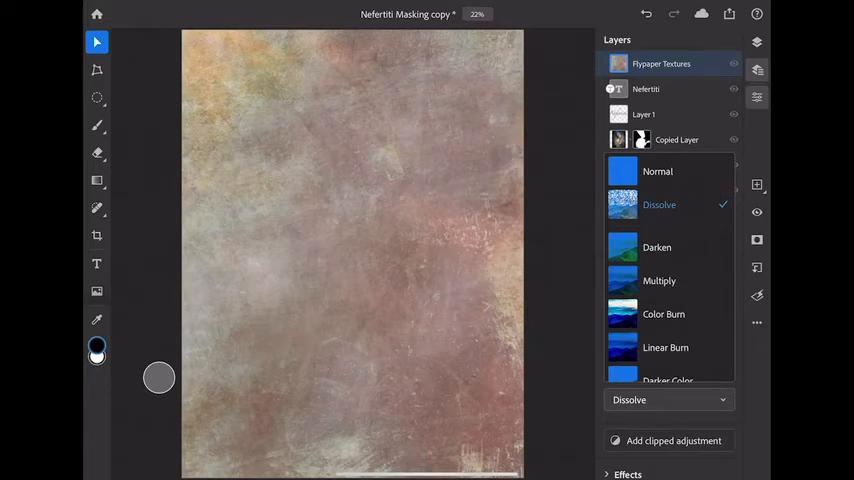
click(660, 204)
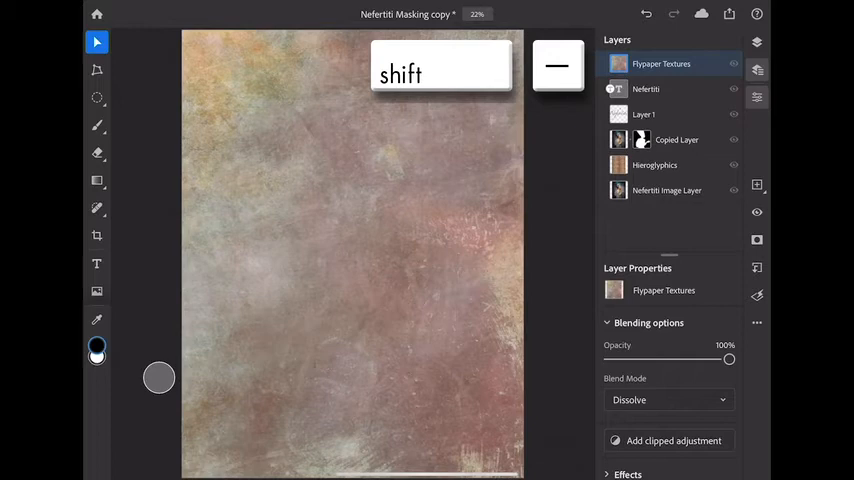
- Step the texture through Luminosity, Subtract, Hard Mix, Lighten and Linear Burn, ending on Darken
click(668, 400)
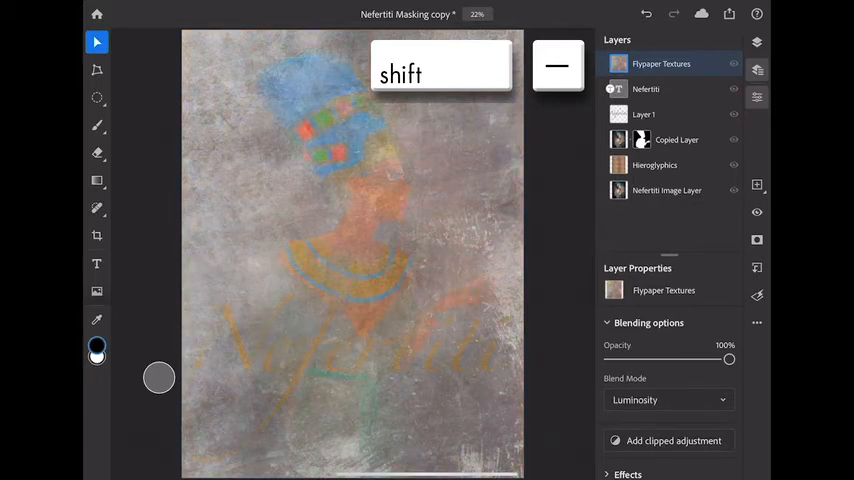
click(668, 400)
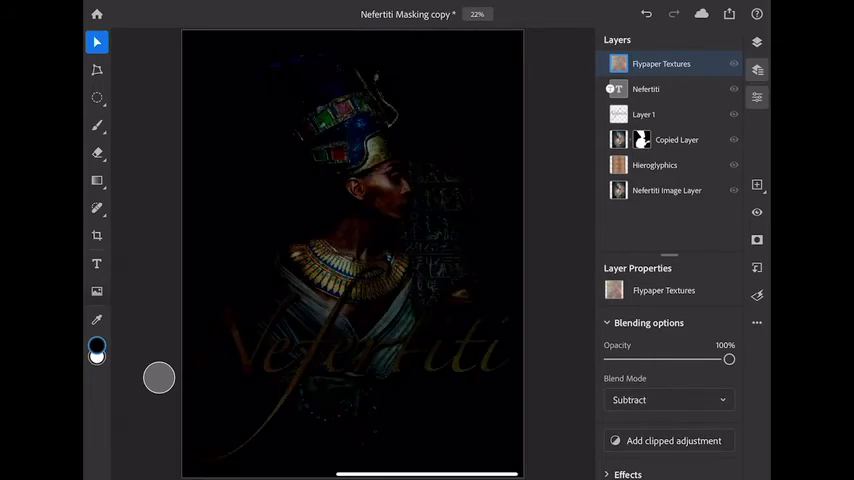
click(668, 400)
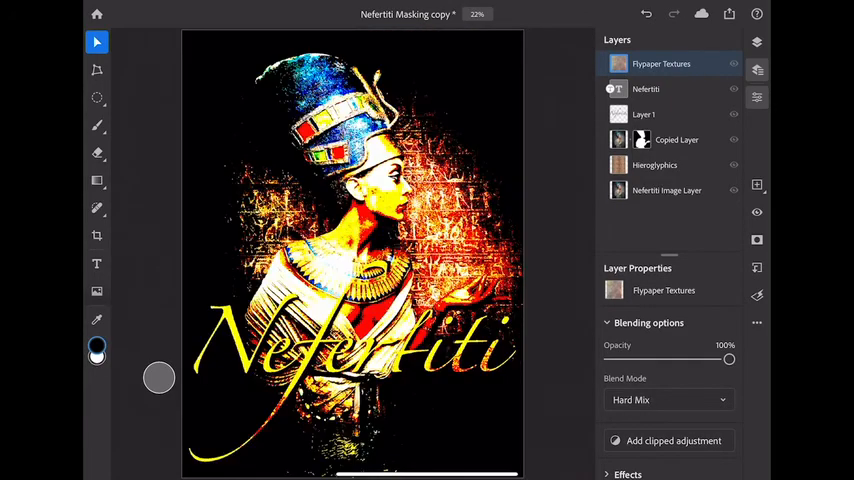
click(668, 400)
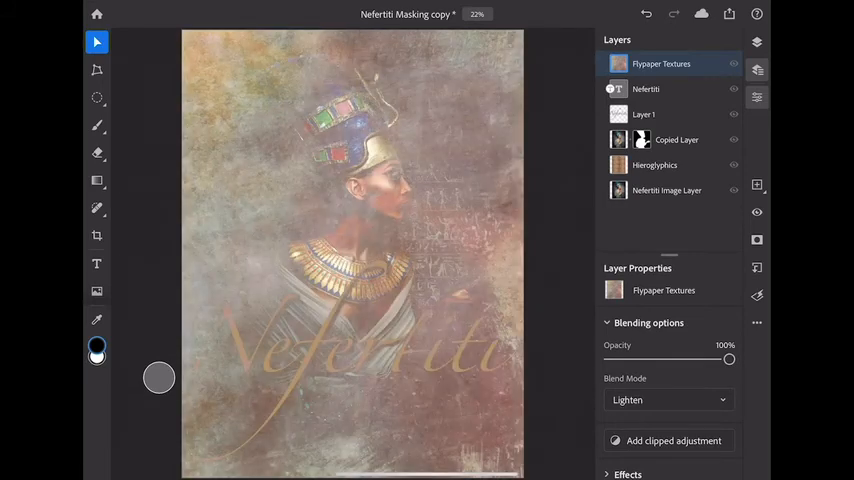
click(668, 400)
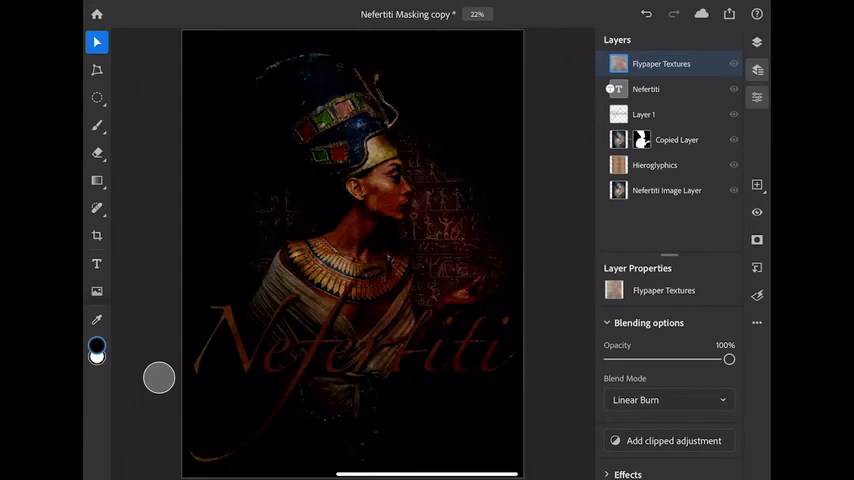
click(668, 400)
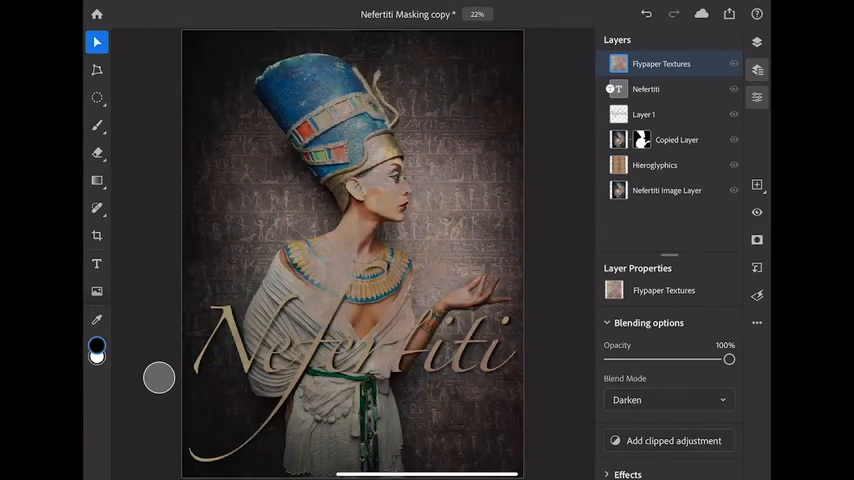